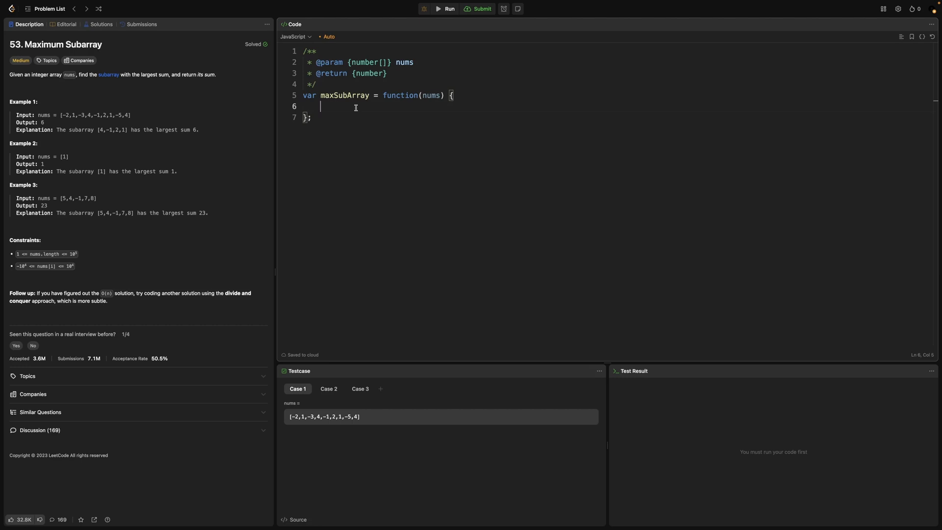
- Write 'let currentSubarraySum = nums[0]' and 'let maxSubarraySum = nums[0]' inside maxSubArray
{"action": "type", "text": "let current"}
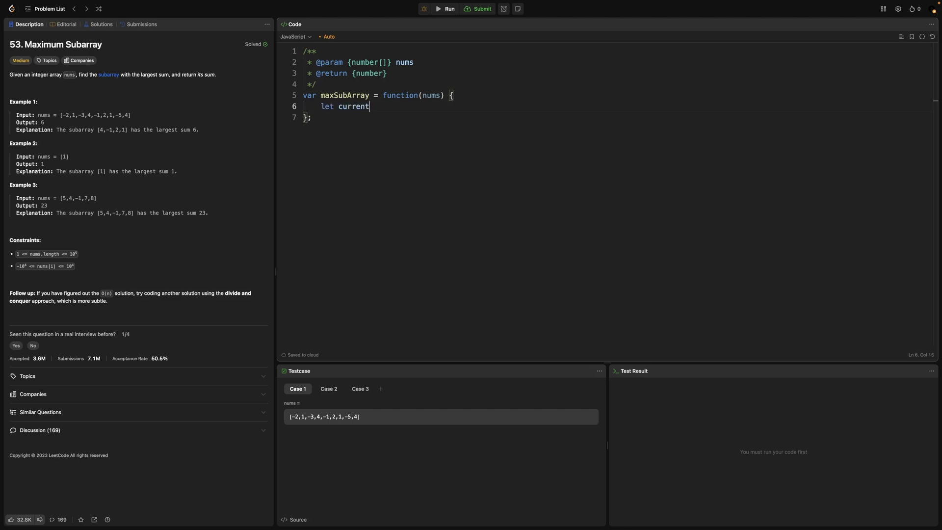
{"action": "type", "text": "SubarrayS"}
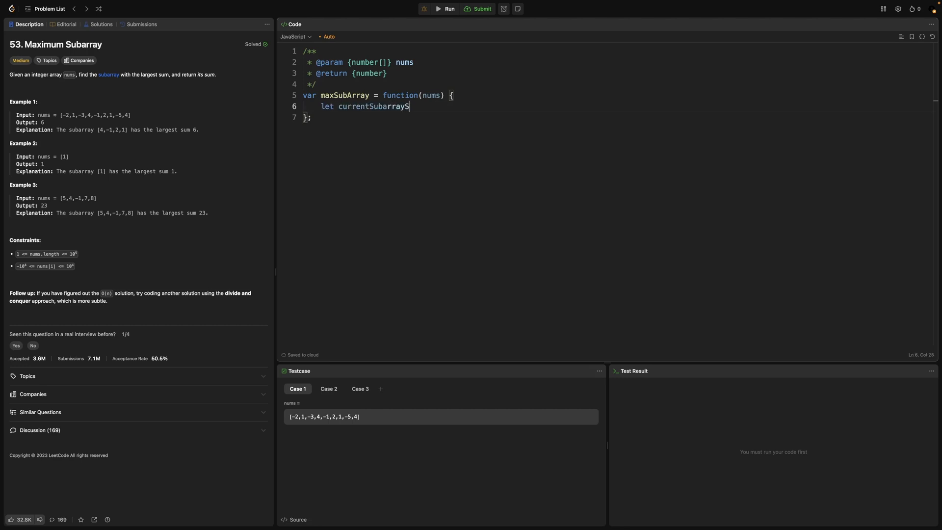
{"action": "type", "text": "um = nums[]"}
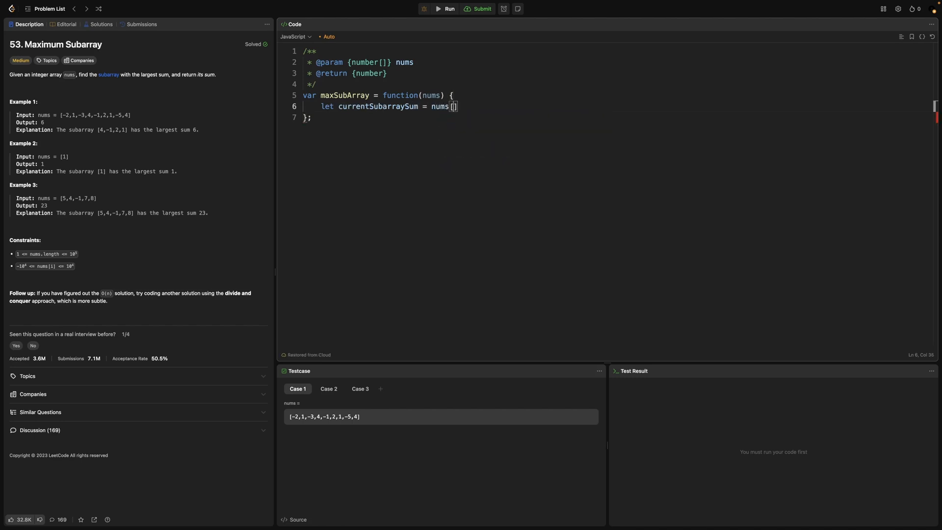
{"action": "type", "text": "0]"}
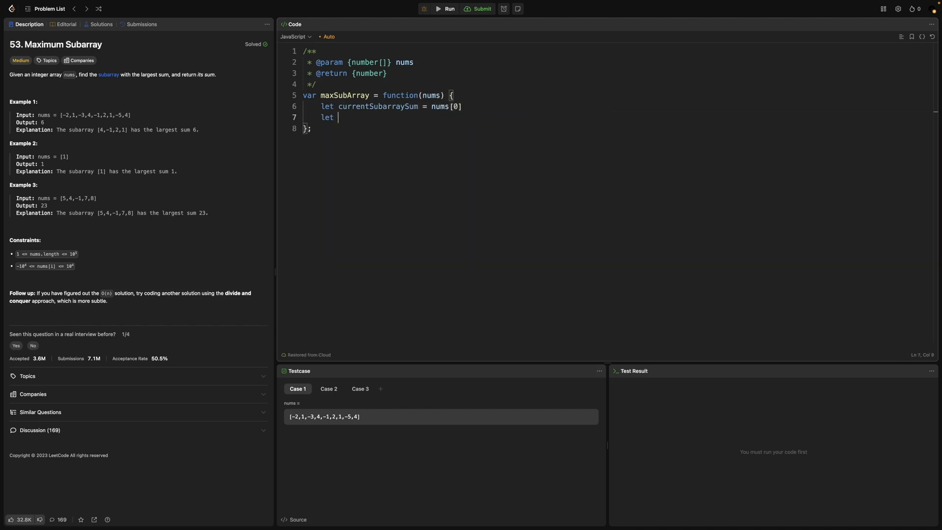
{"action": "type", "text": "maxSubarraySum"}
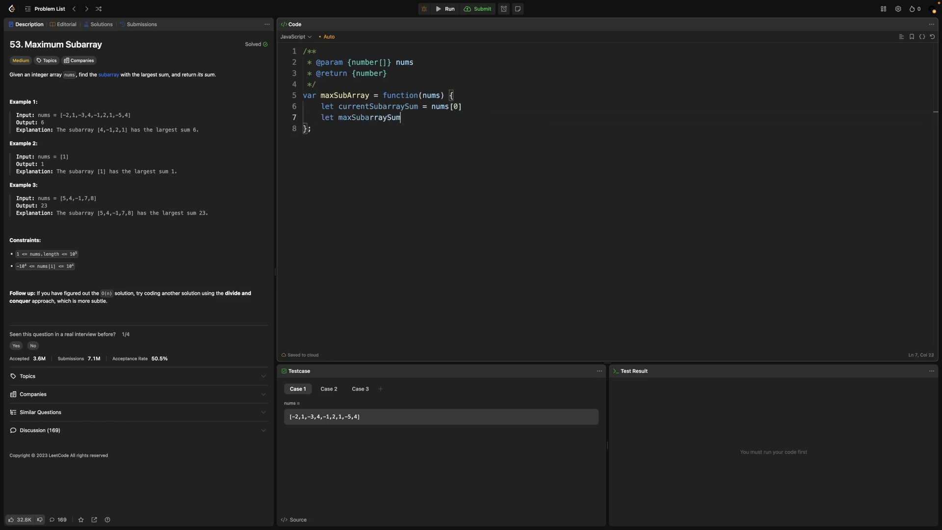
{"action": "type", "text": "= nums[]"}
{"action": "type", "text": "for("}
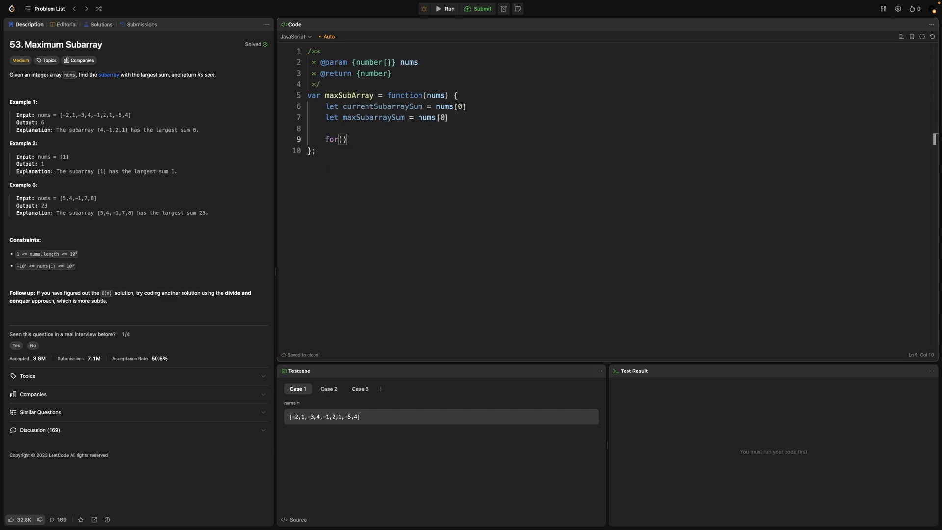
- Write 'for(let i = 1; i < nums.length; i++) {' and begin the currentSubarraySum update line
{"action": "type", "text": "let i = 1; i < nums.length;"}
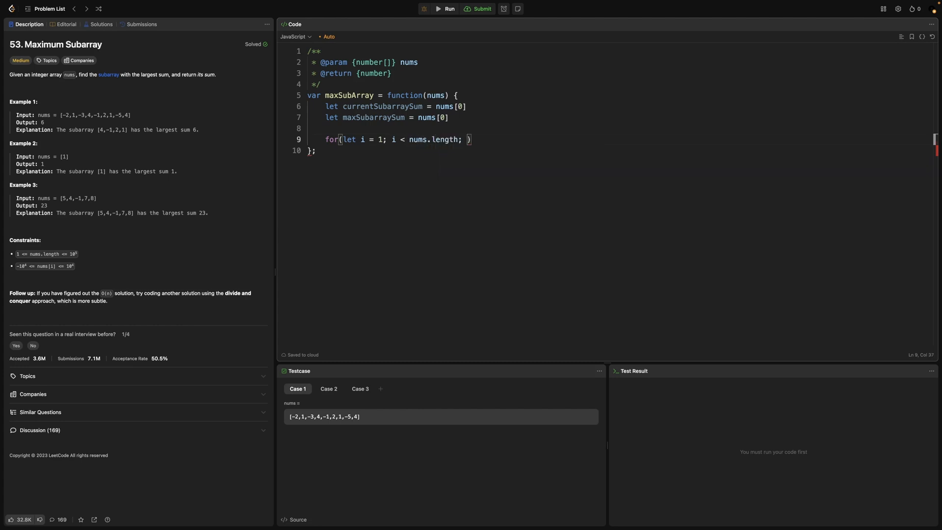
{"action": "type", "text": "i++) {"}
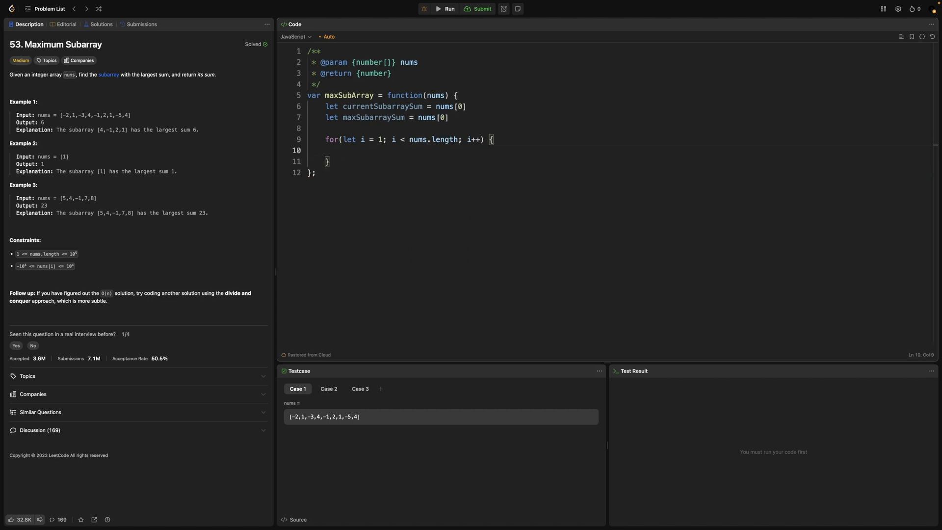
{"action": "type", "text": "currentSubarraySum"}
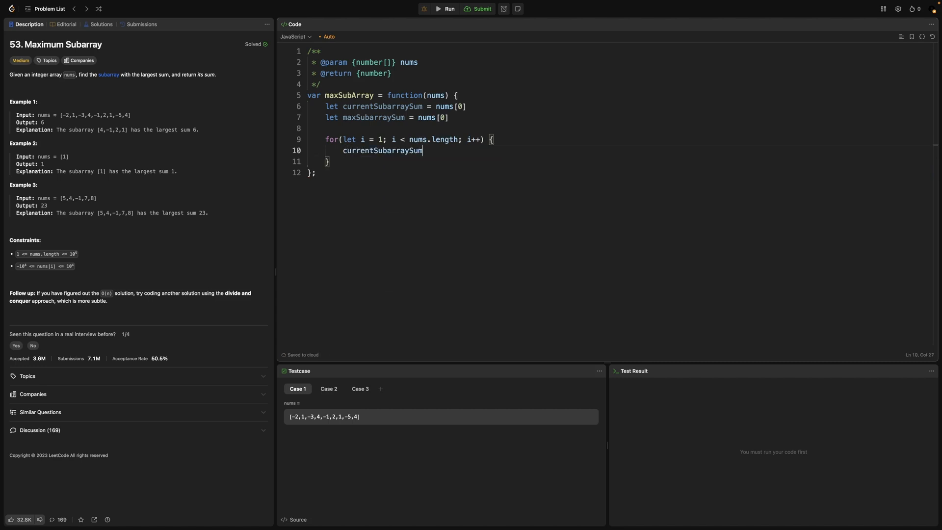
- Set currentSubarraySum = Math.max(nums[i], currentSubarraySum + nums[i]) and begin the maxSubarraySum line
{"action": "type", "text": "= Math.max()"}
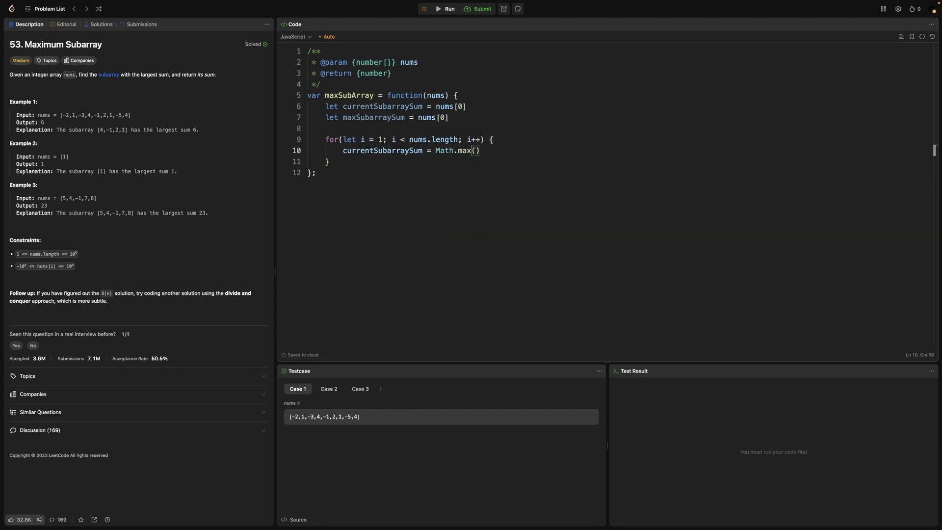
{"action": "type", "text": "nums[i]"}
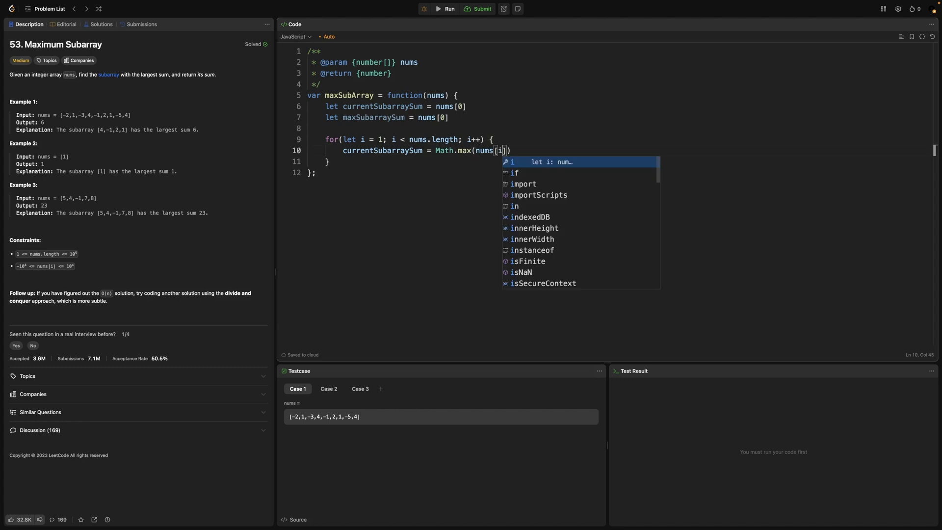
{"action": "type", "text": ","}
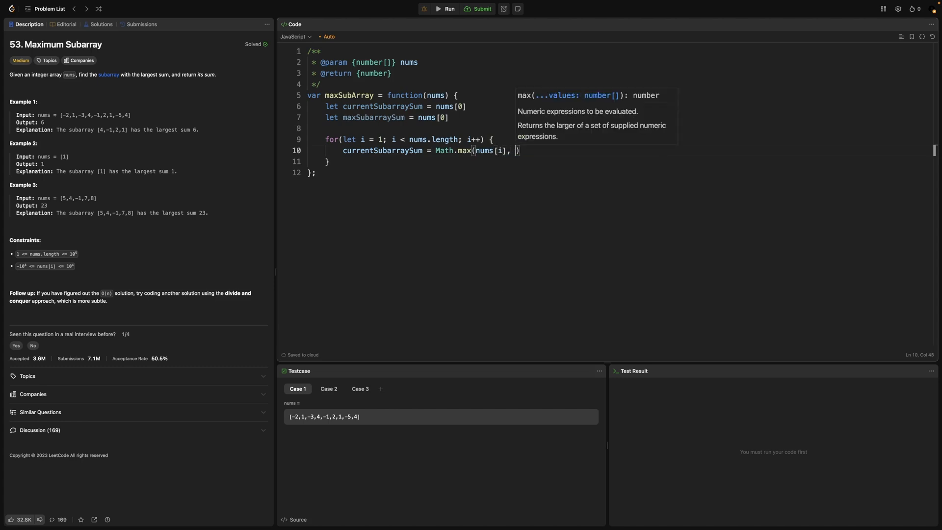
{"action": "type", "text": "currentSubarraySum"}
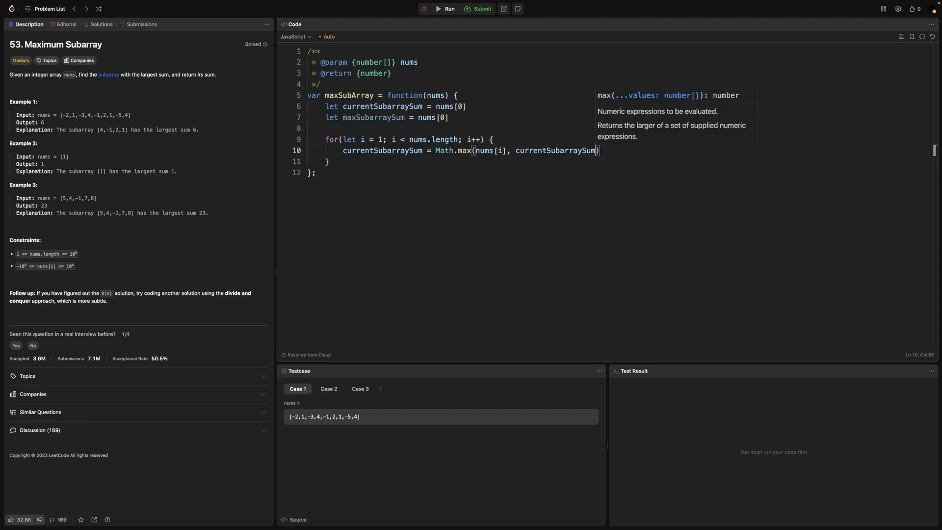
{"action": "type", "text": "+ nums[i"}
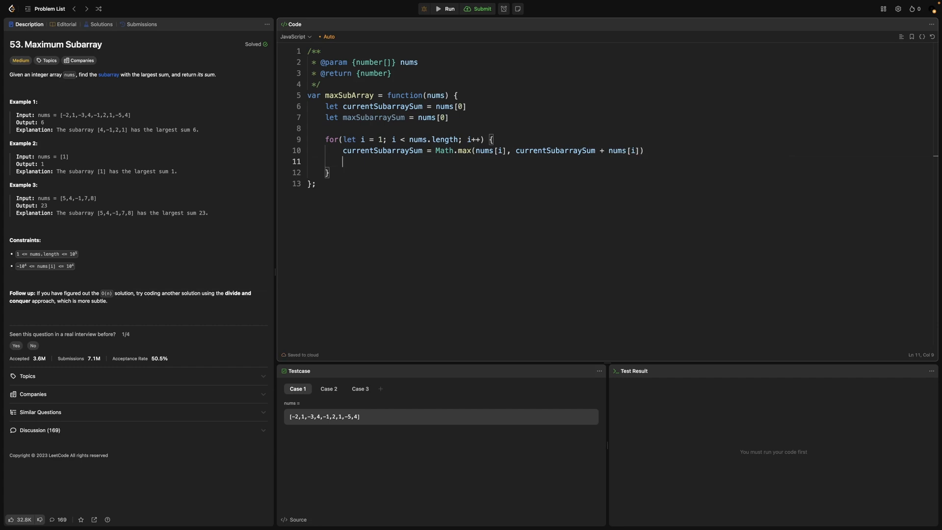
{"action": "type", "text": "maxSubarraySum ="}
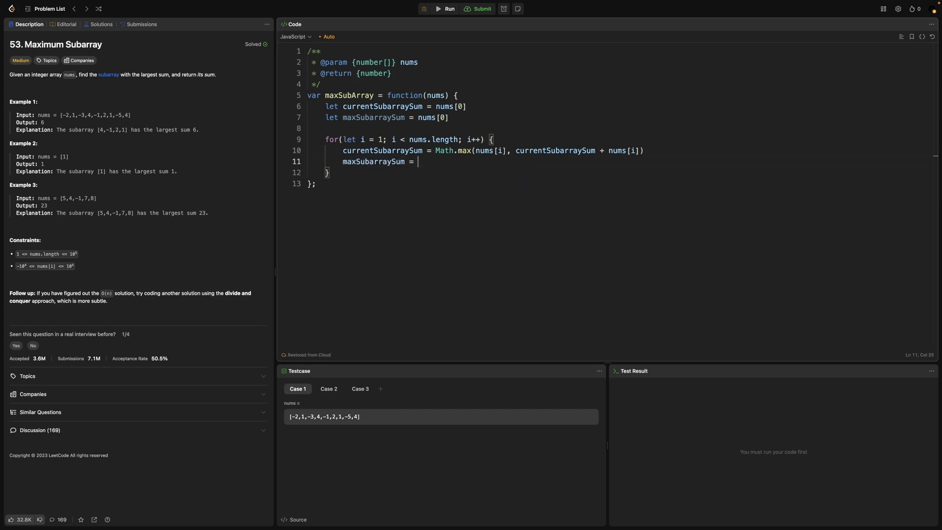
- Set maxSubarraySum = Math.max(maxSubarraySum, currentSubarraySum) and begin 'return maxSubarraySum'
{"action": "type", "text": "Math.max()"}
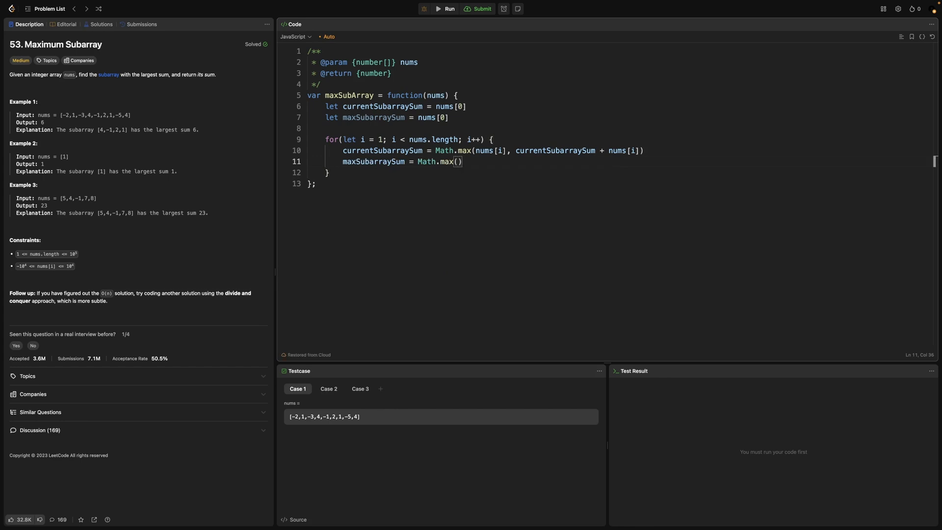
{"action": "type", "text": "maxsubarraySum, currentSubarraySum"}
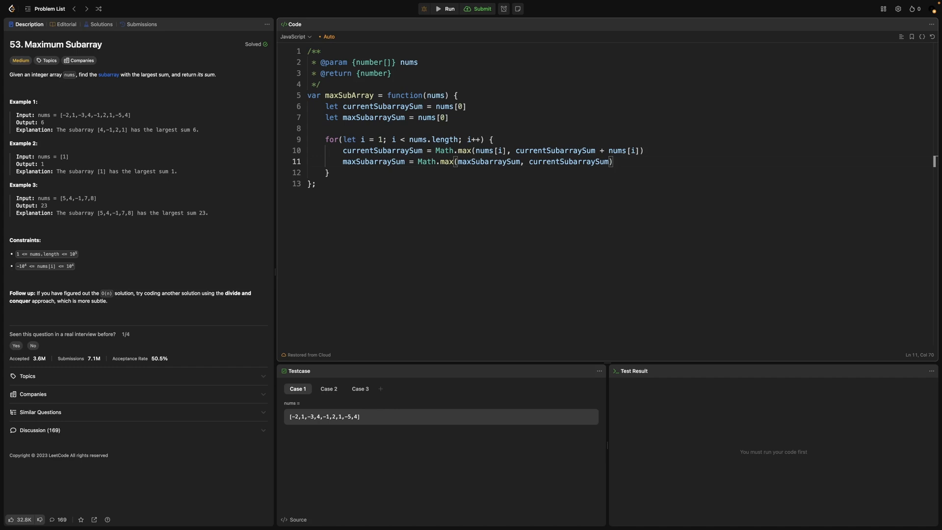
{"action": "type", "text": "return maxsu"}
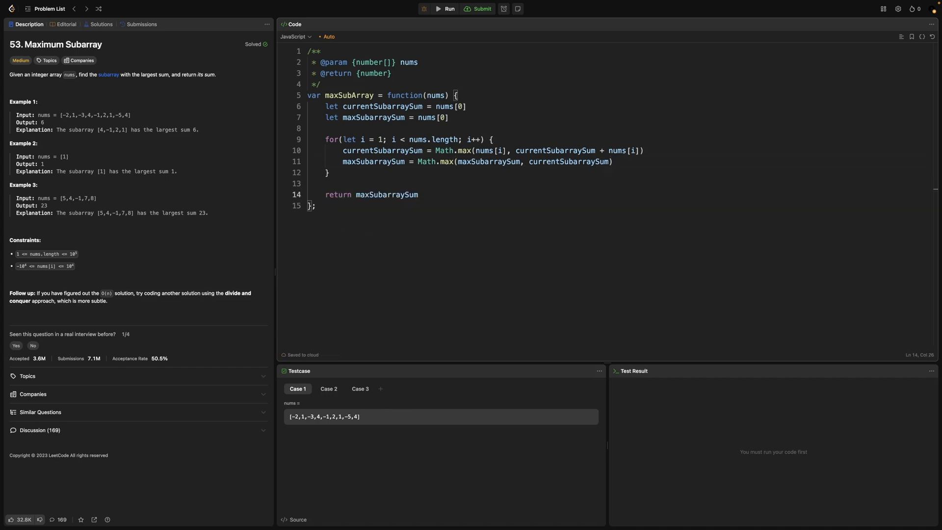
- Run the solution to get Accepted with output 6 for Case 1, then submit it
{"action": "left_click", "coordinate": [449, 9]}
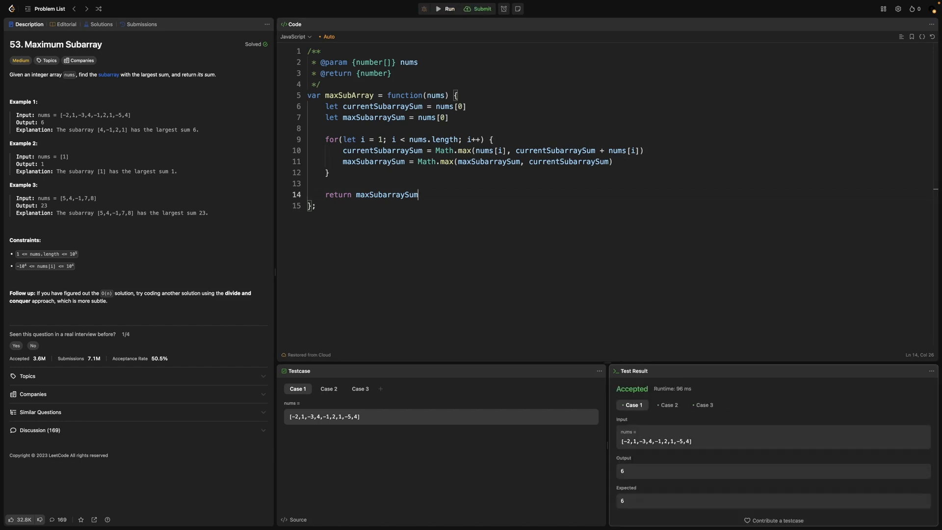
{"action": "left_click", "coordinate": [142, 24]}
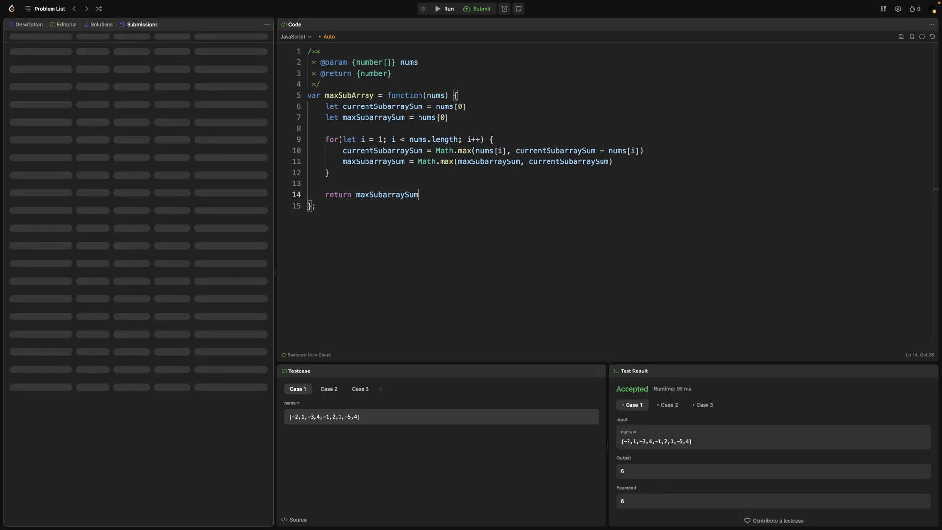